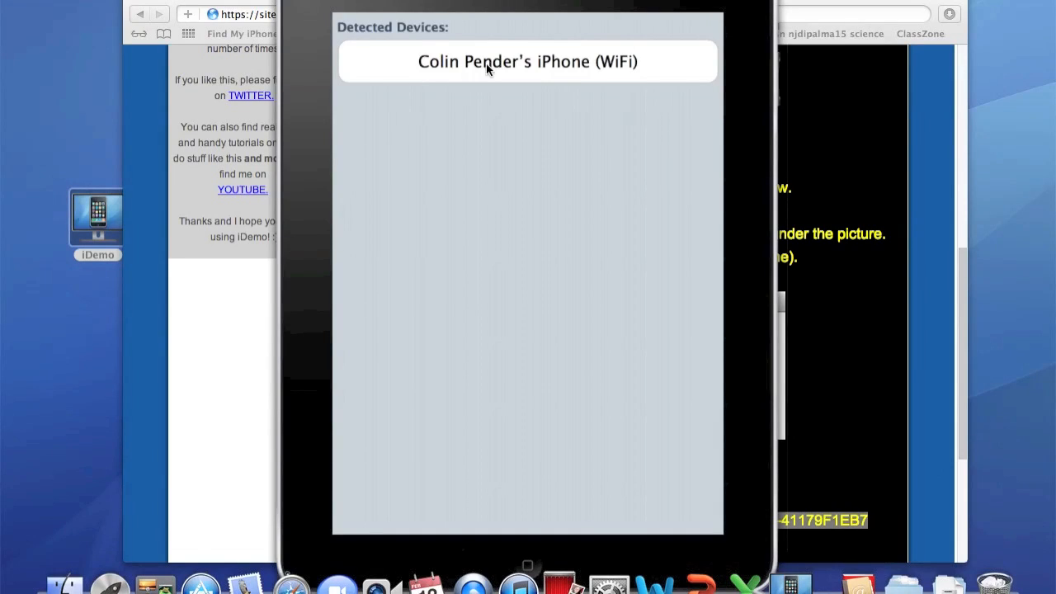
- Connect iDemo to the detected iPhone over Wi-Fi so its screen is mirrored
left_click(527, 61)
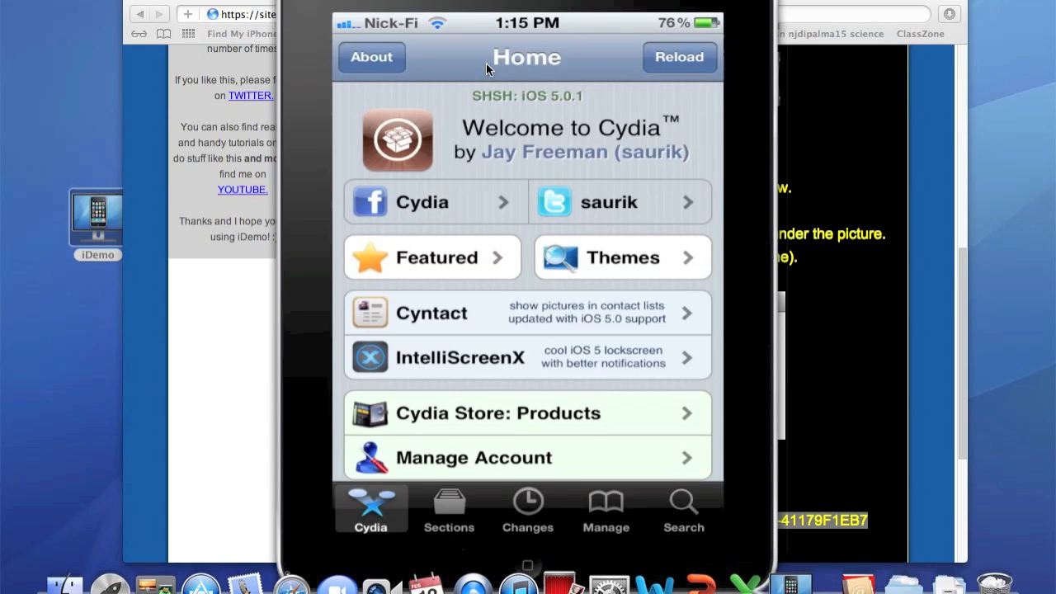
- Search Cydia for 'pdanet' to list the matching PdaNet packages
left_click(682, 506)
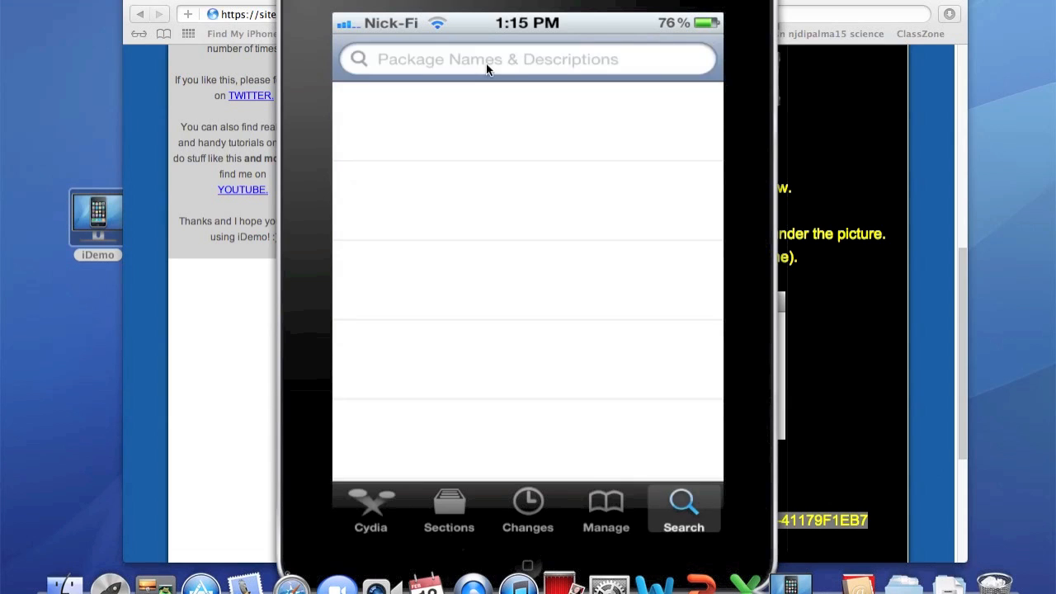
left_click(512, 58)
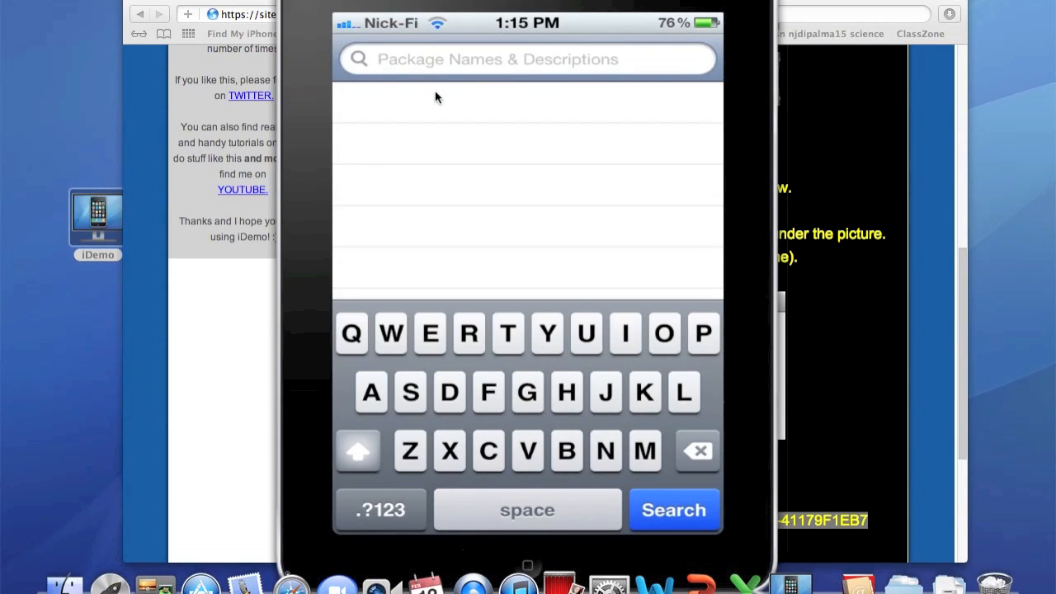
mouse_move(237, 290)
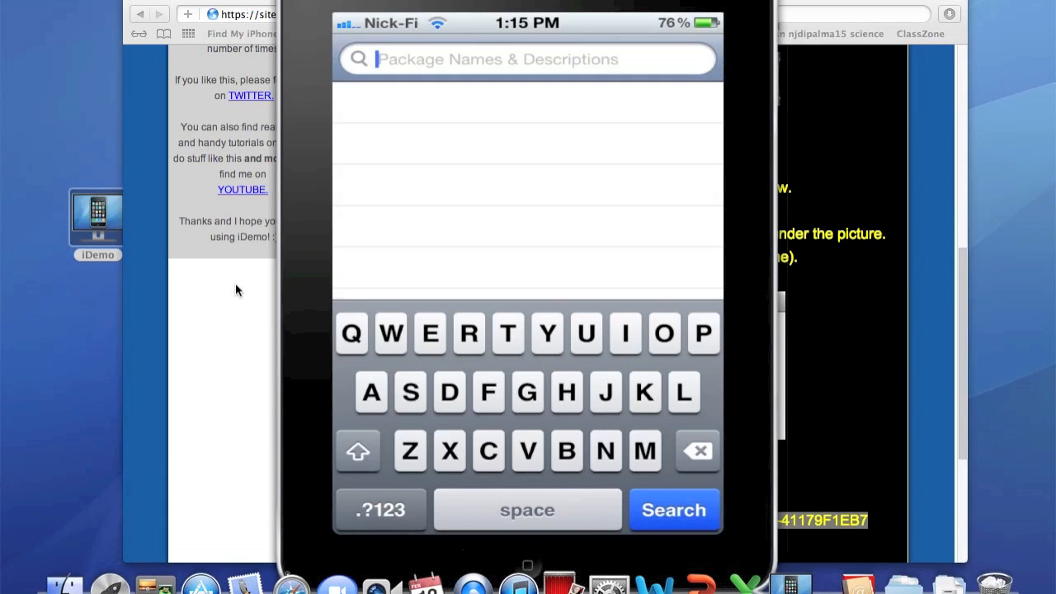
type("pd")
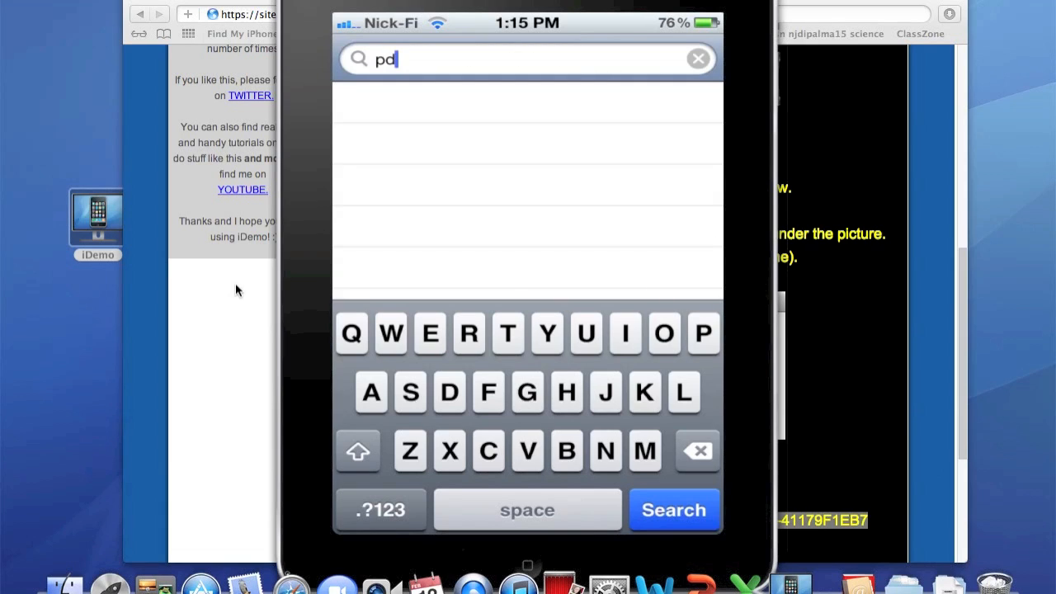
type("anet")
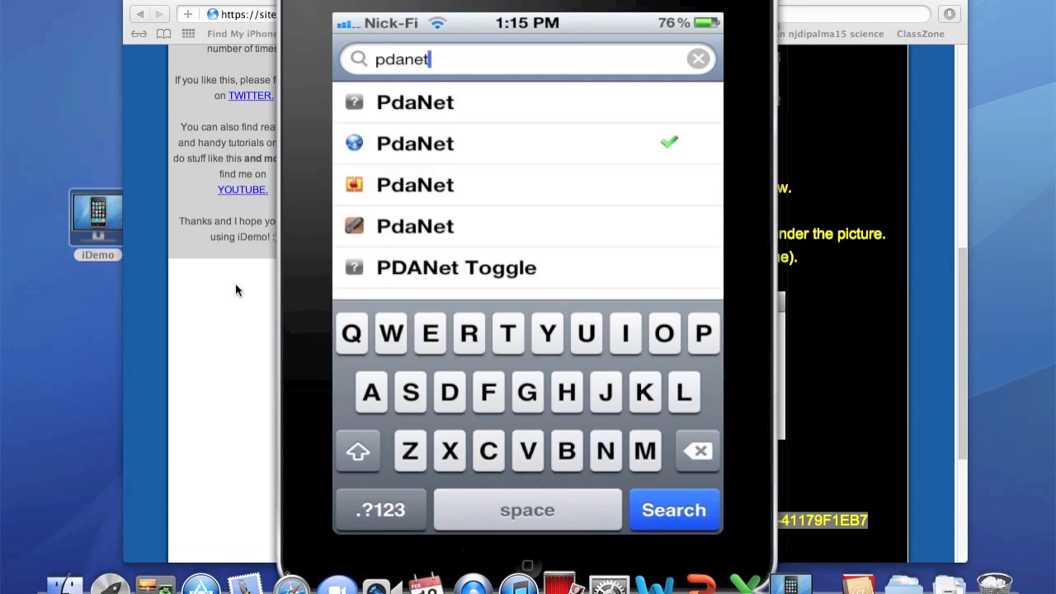
left_click(674, 509)
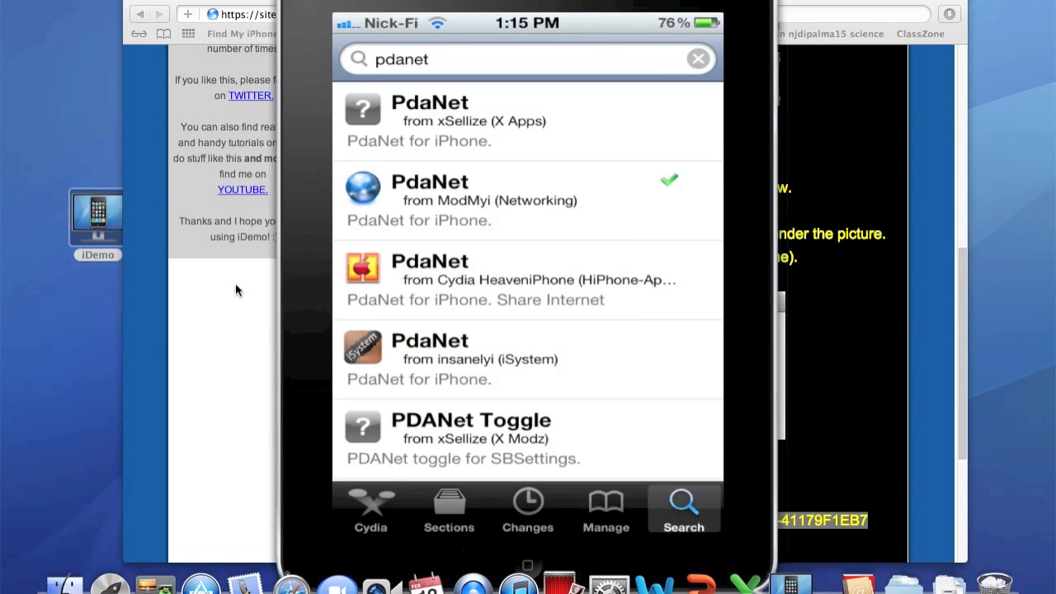
mouse_move(367, 191)
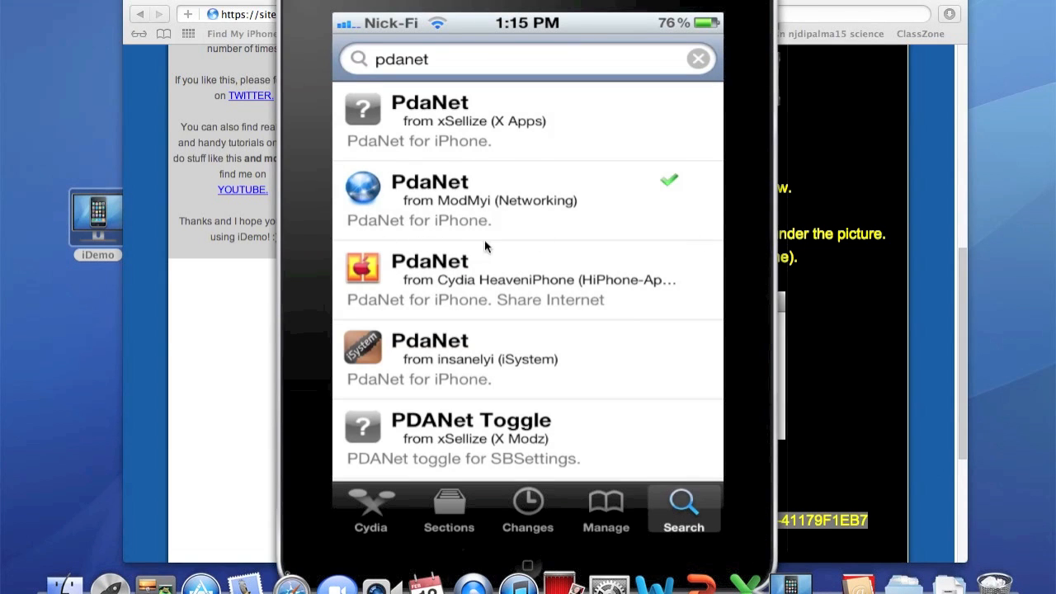
mouse_move(428, 216)
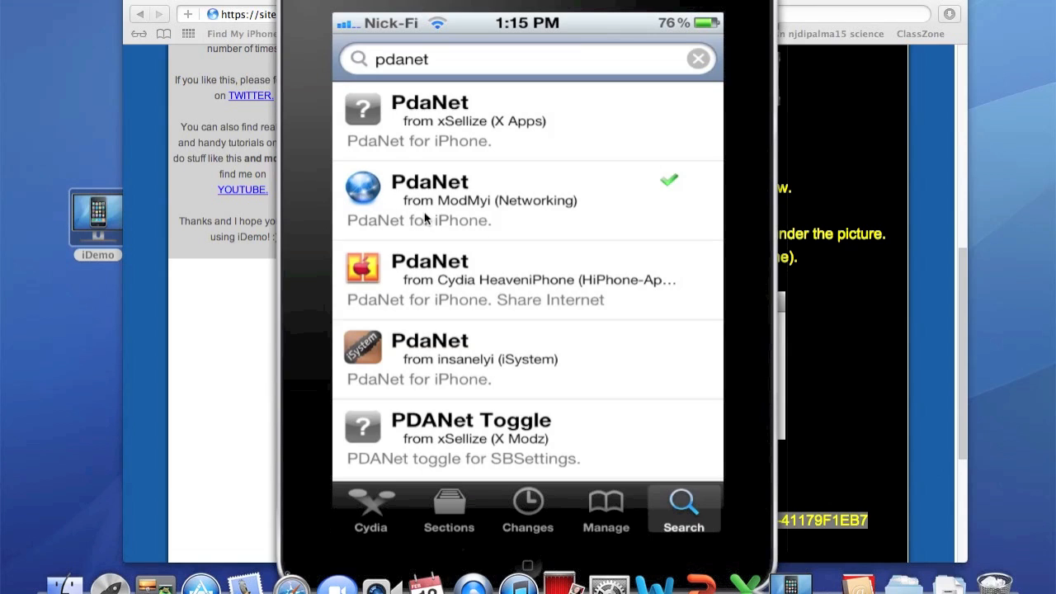
mouse_move(577, 214)
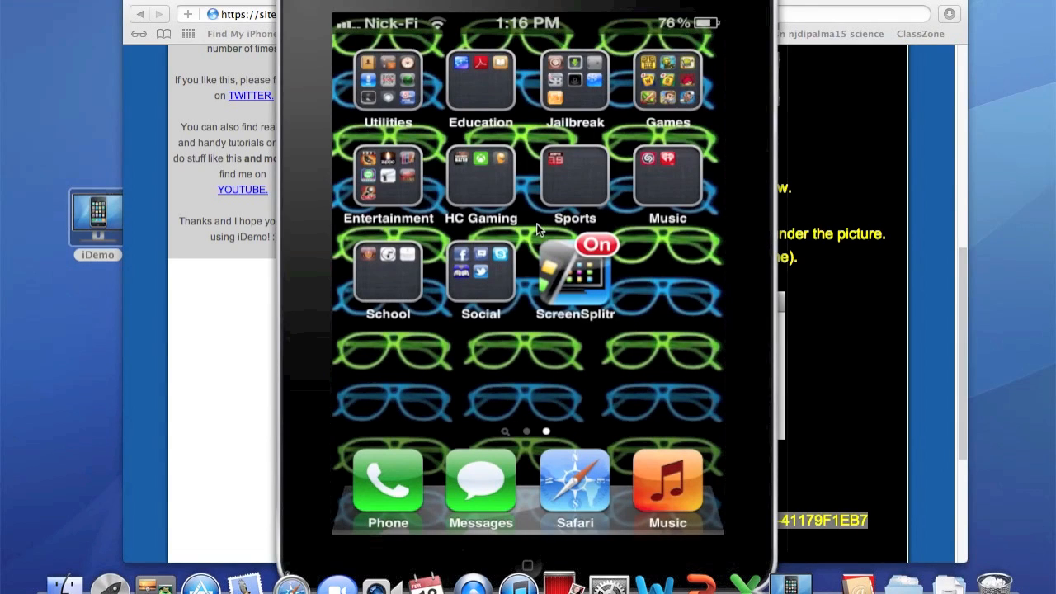
mouse_move(291, 109)
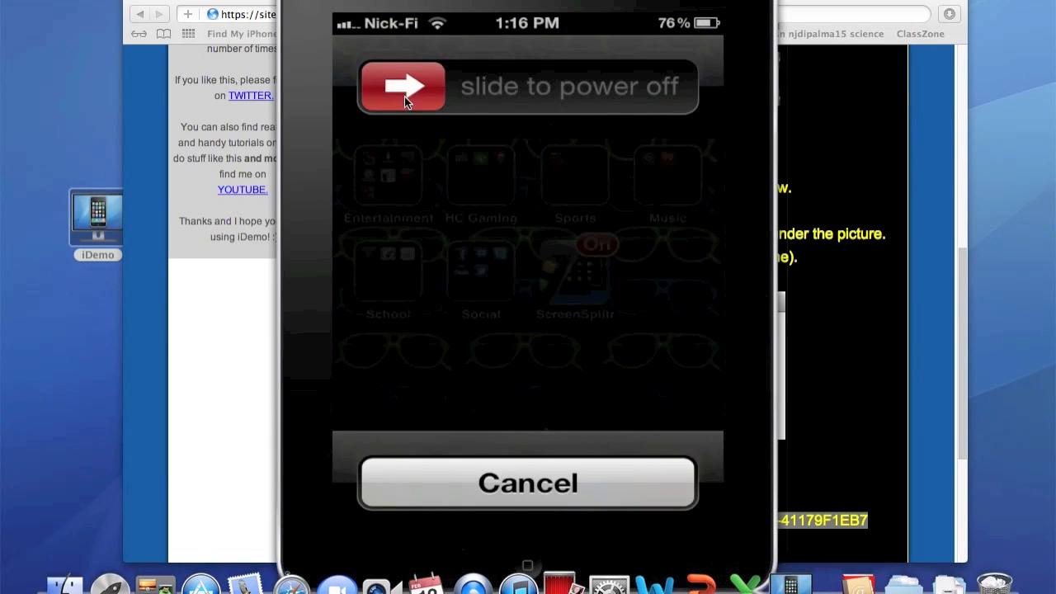
mouse_move(635, 229)
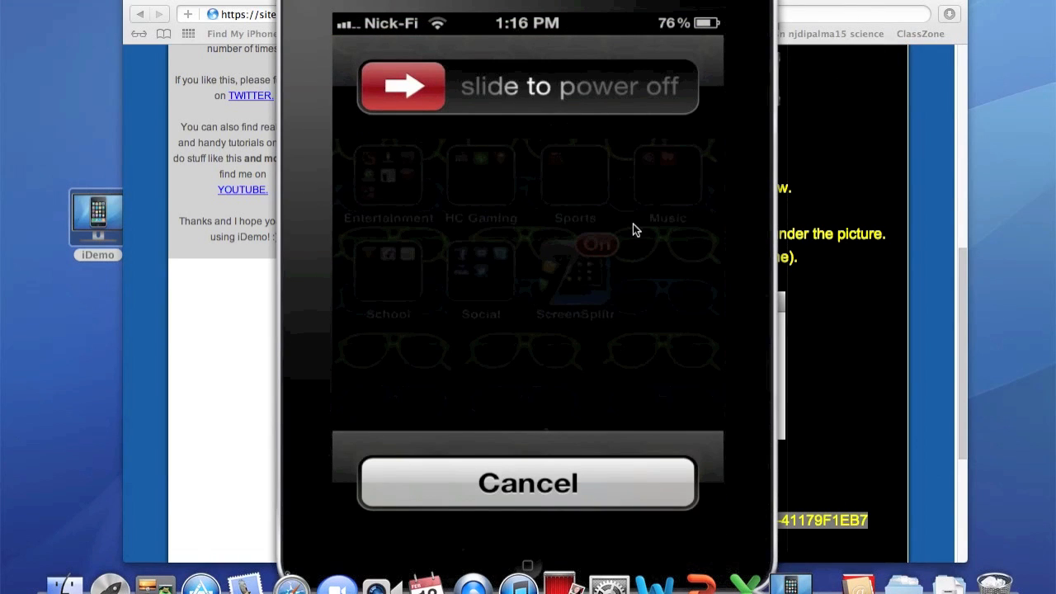
left_click(527, 482)
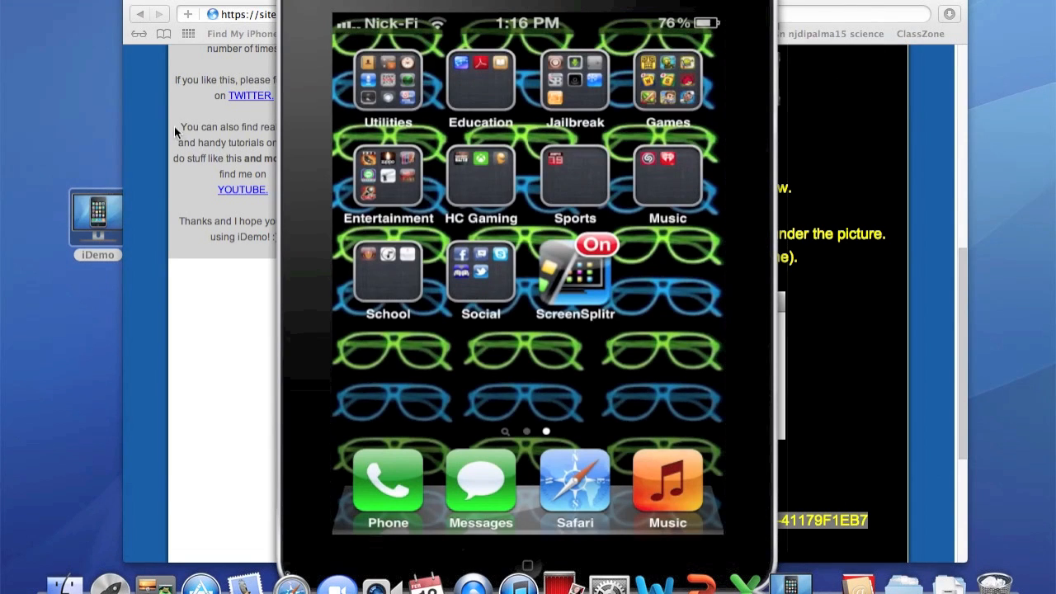
mouse_move(598, 229)
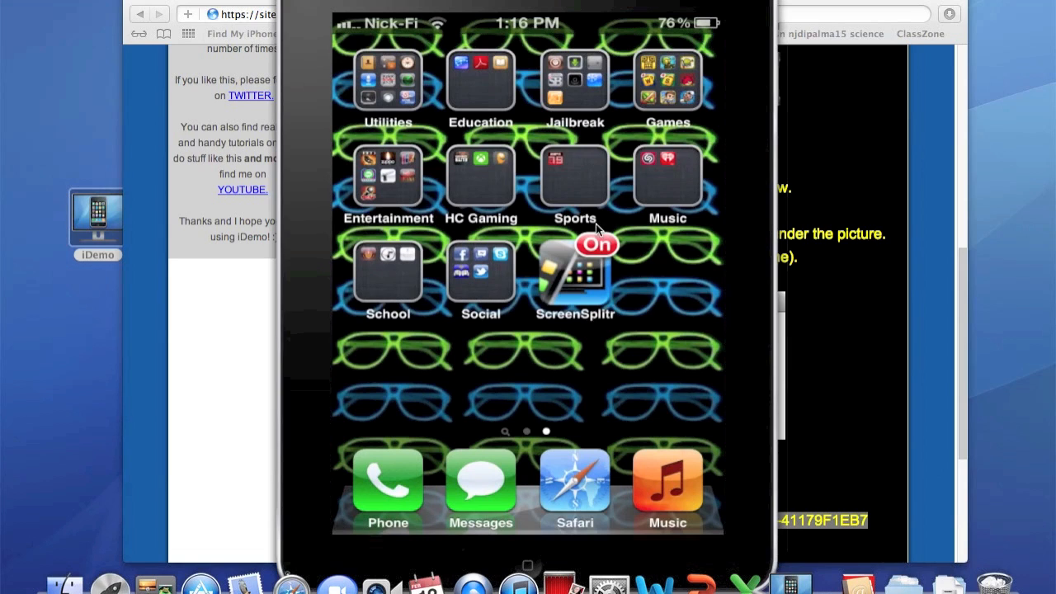
mouse_move(598, 93)
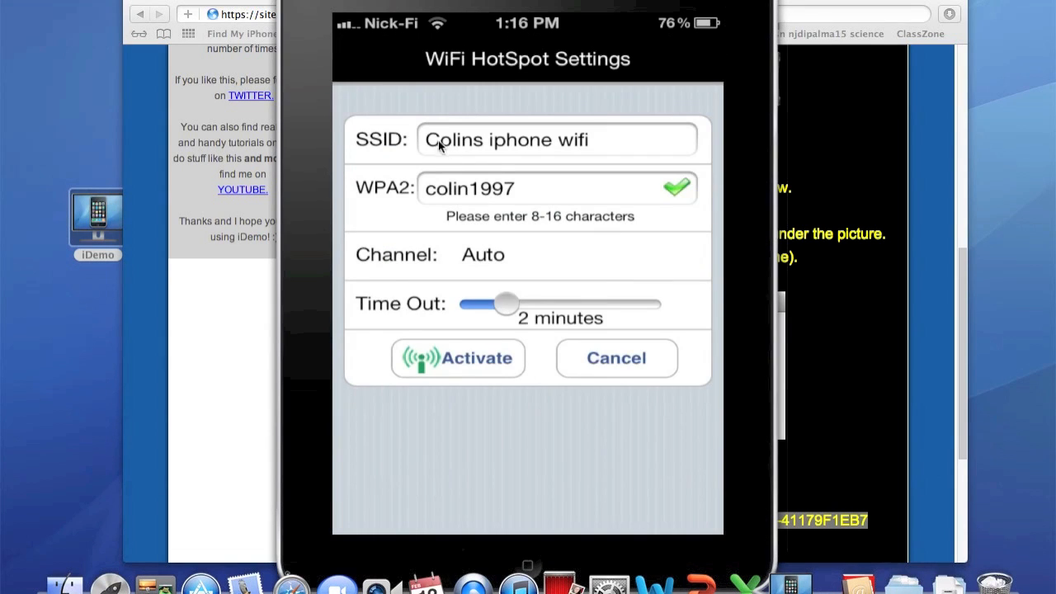
mouse_move(495, 200)
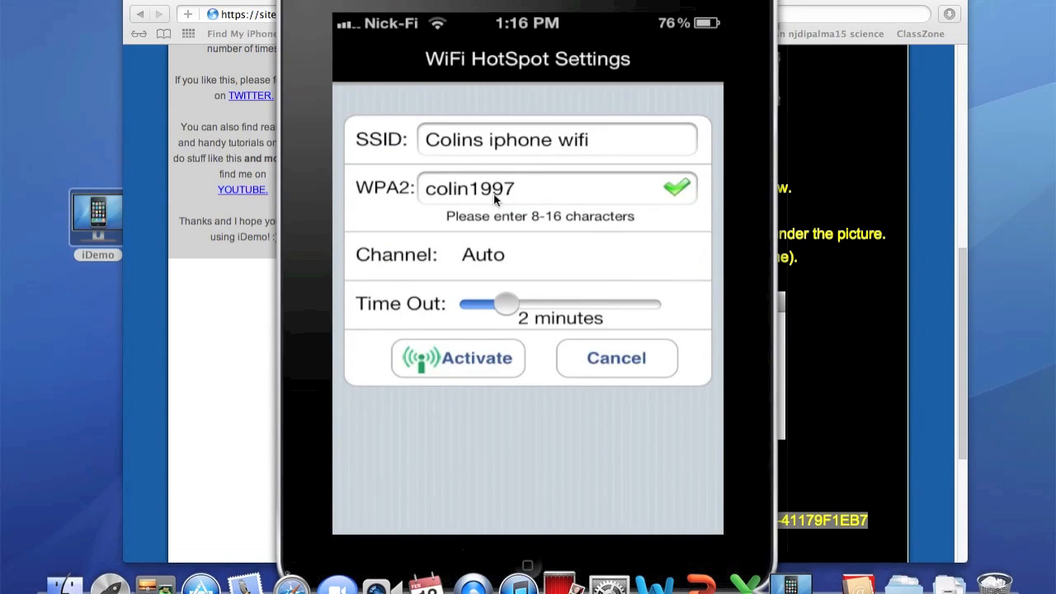
mouse_move(491, 314)
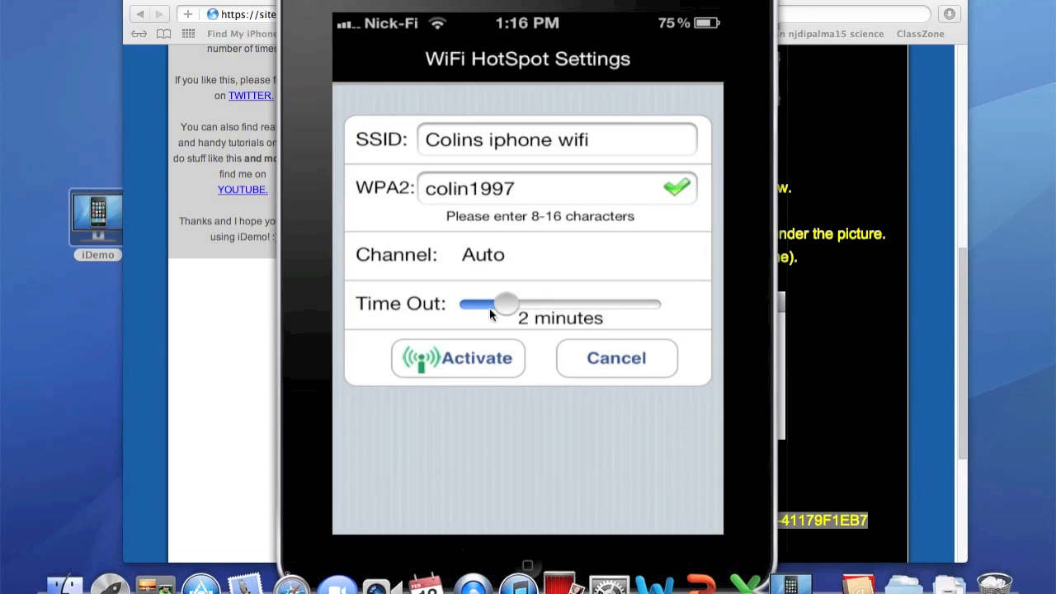
mouse_move(463, 365)
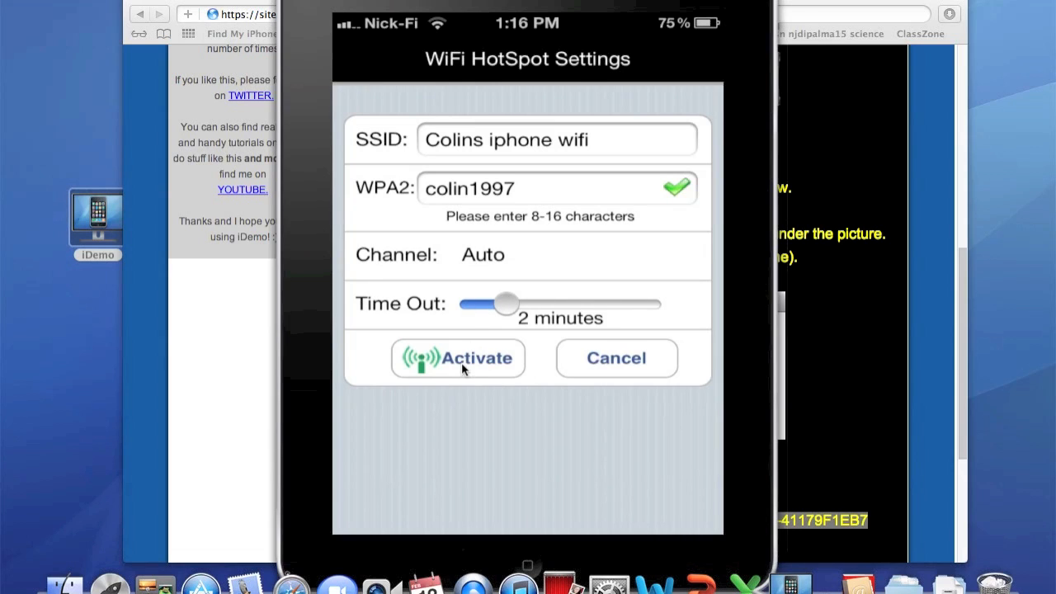
mouse_move(551, 132)
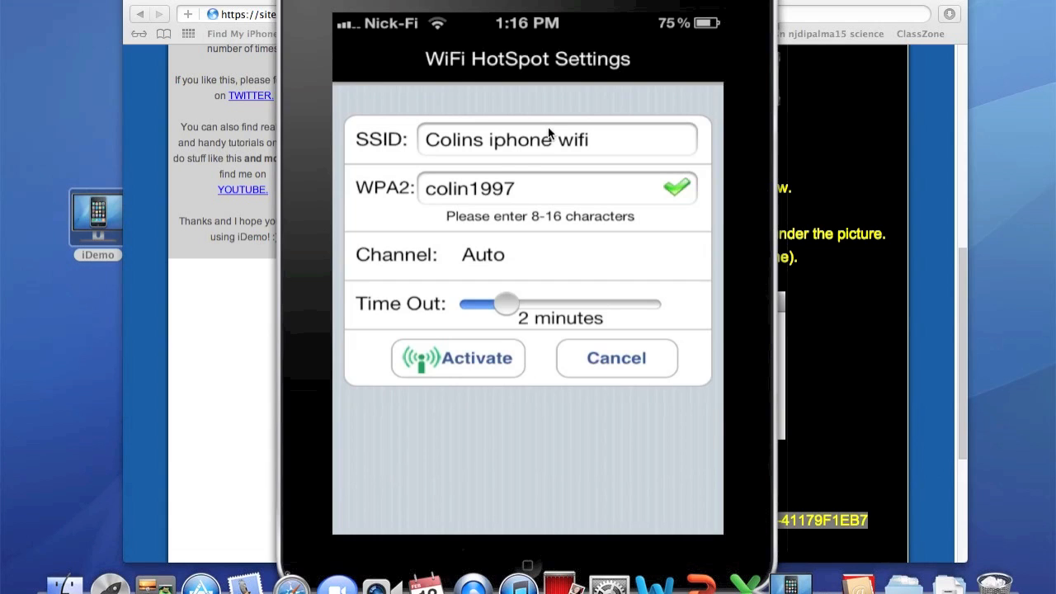
- Activate PdaNet's WiFi HotSpot so the switch shows ON and the network broadcasts
left_click(456, 358)
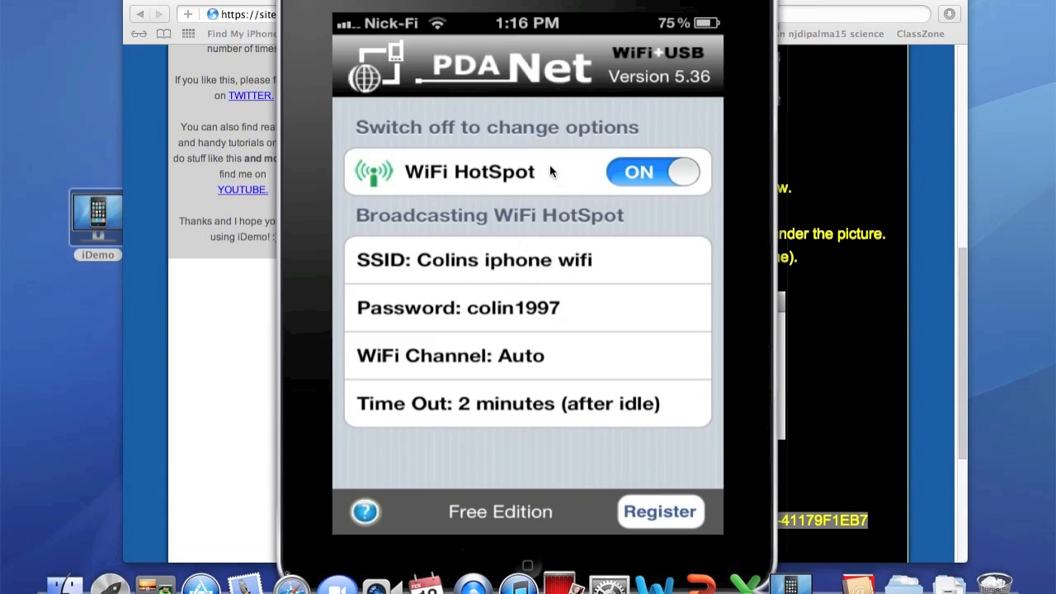
mouse_move(487, 193)
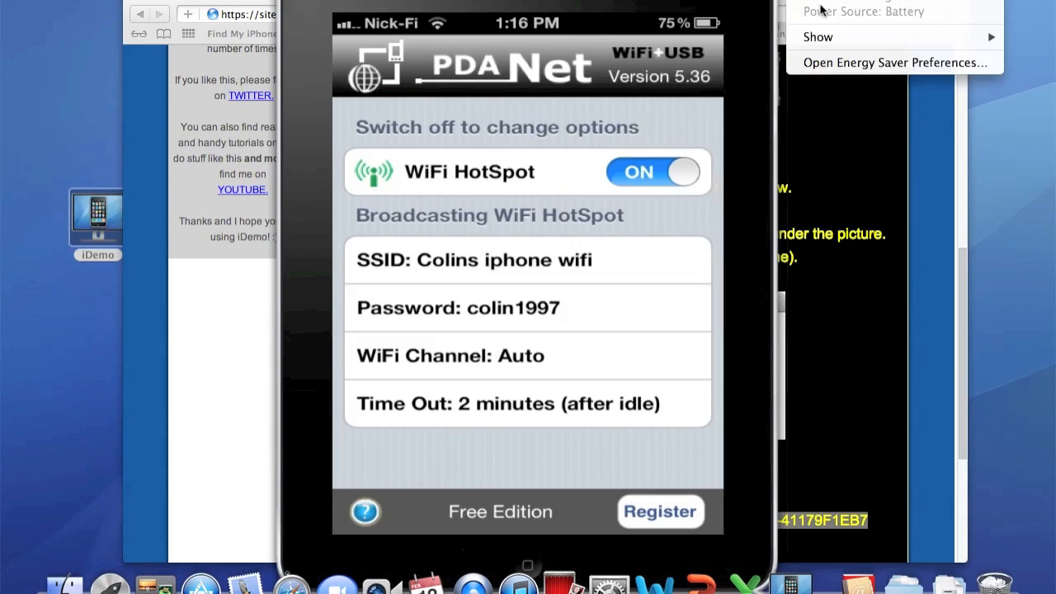
- Join the 'Colins iphone wifi' network from the Mac's Wi-Fi menu
left_click(850, 8)
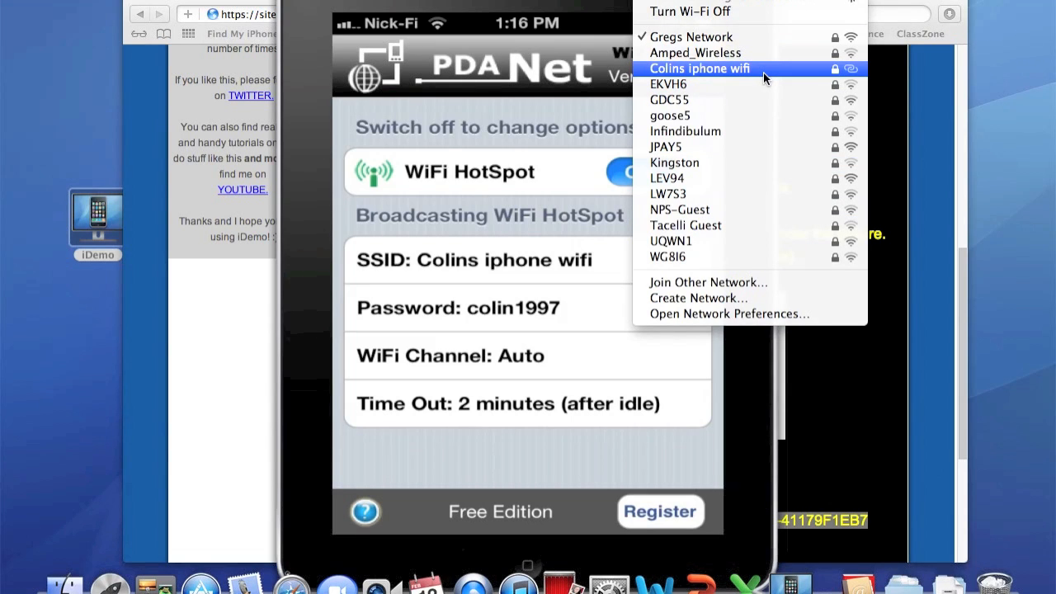
left_click(699, 69)
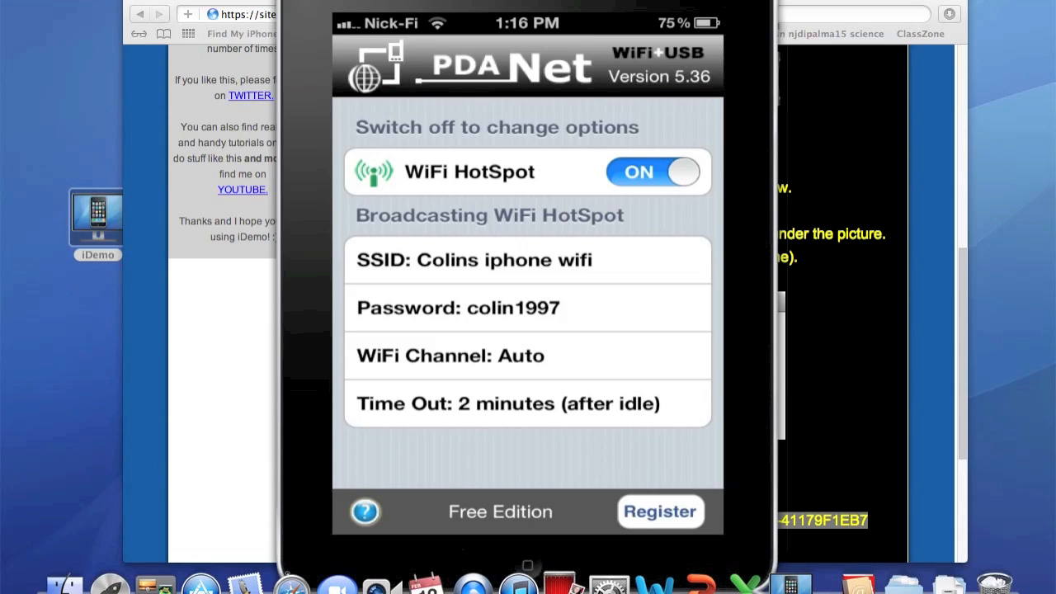
mouse_move(853, 101)
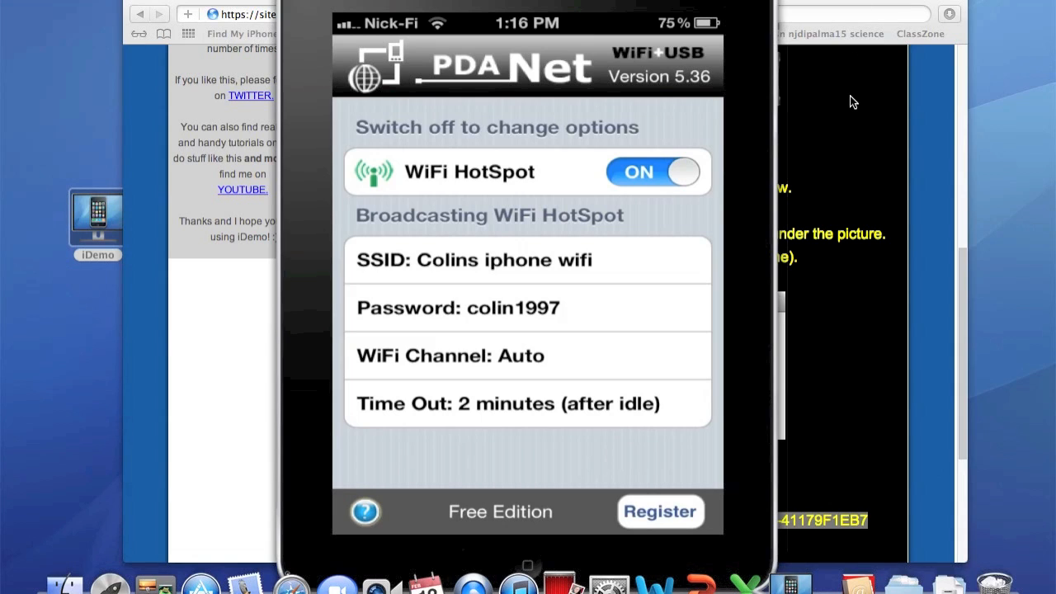
mouse_move(867, 4)
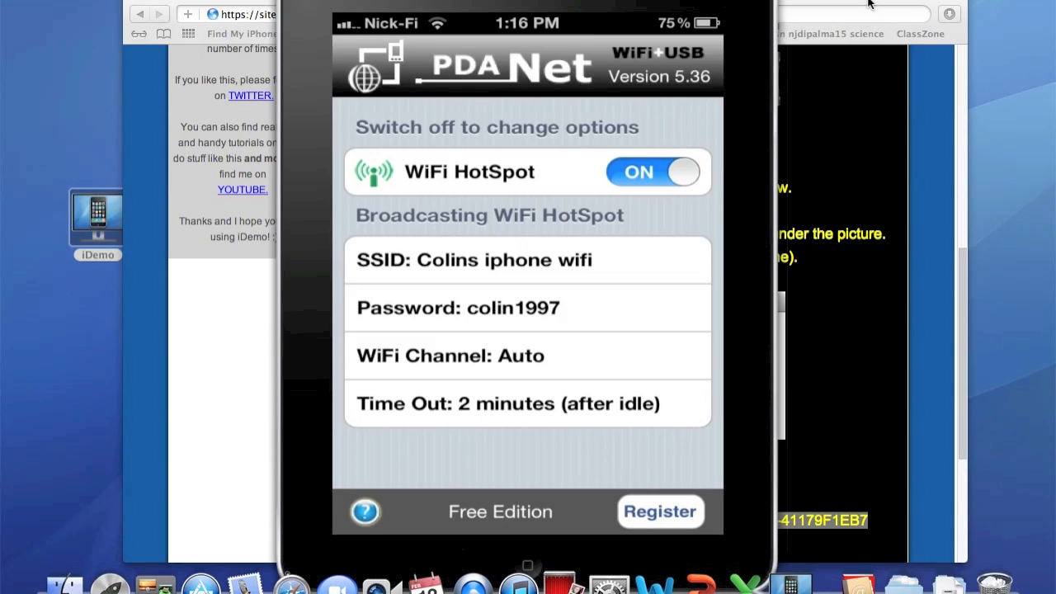
mouse_move(290, 583)
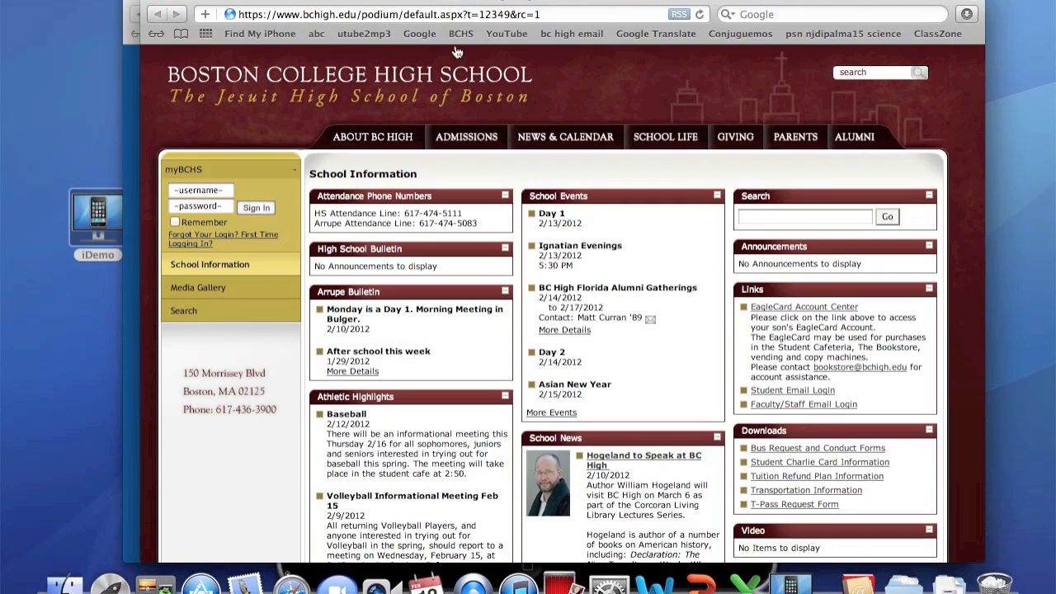
- Load the YouTube home page from Safari's bookmarks bar
left_click(506, 34)
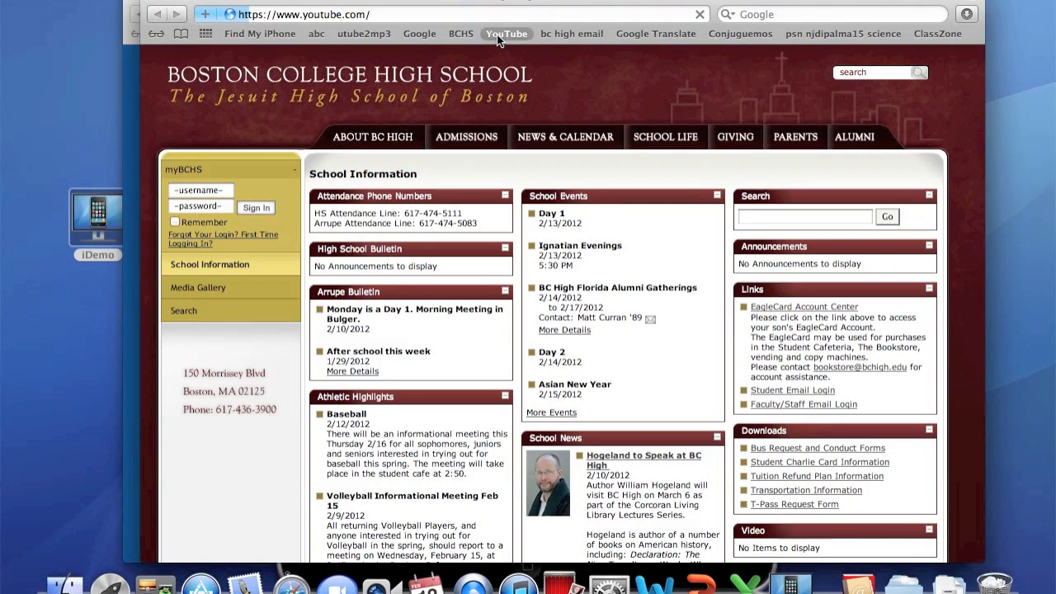
- Open 'Robert Bowling MW3 Interview [PARODY]' from the thekirbyfanboy subscription feed
left_click(506, 34)
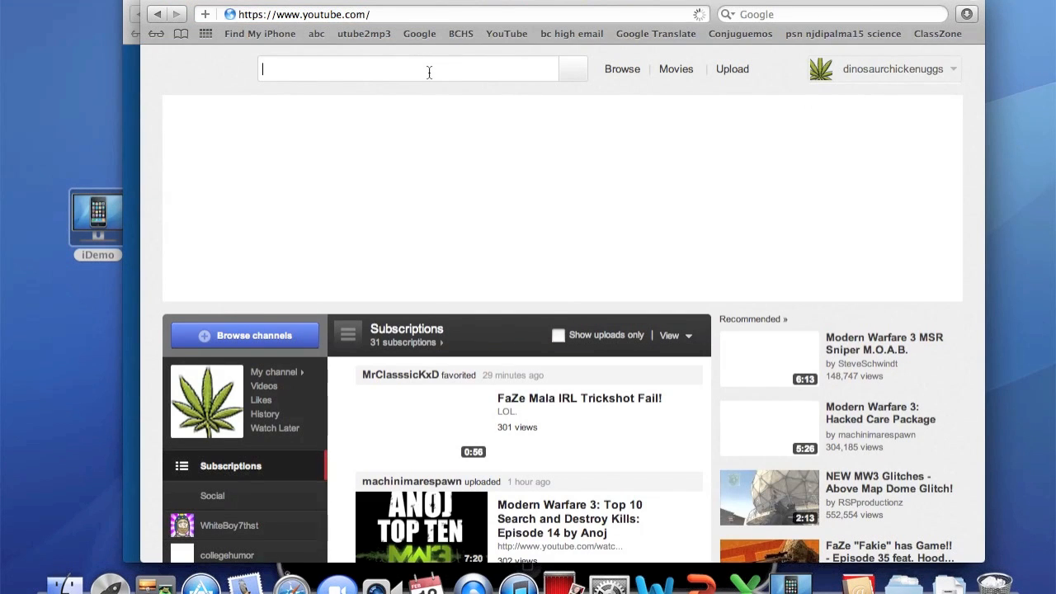
scroll("down", 3)
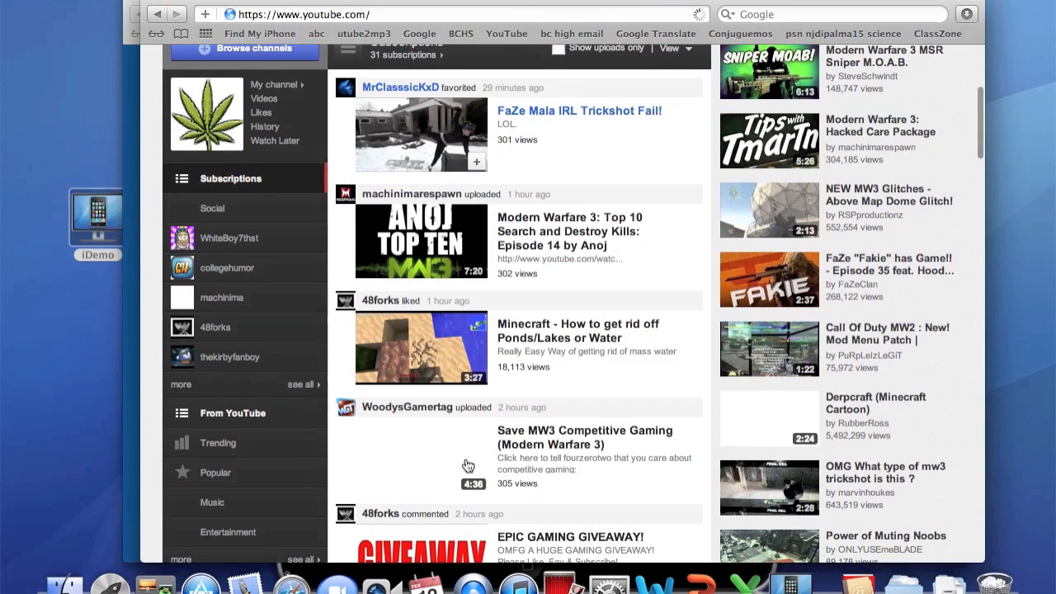
left_click(230, 356)
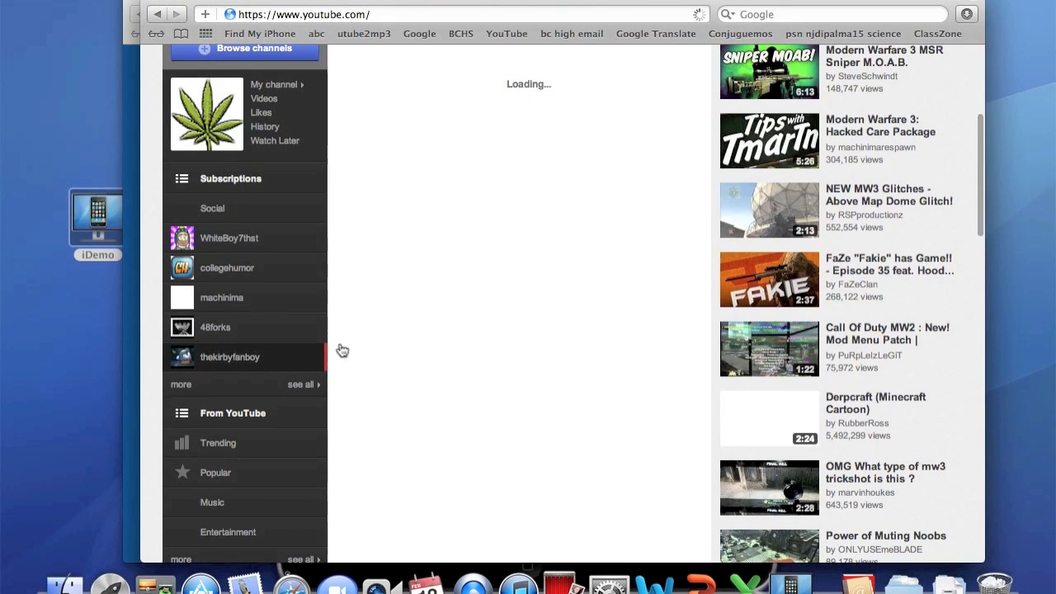
left_click(229, 356)
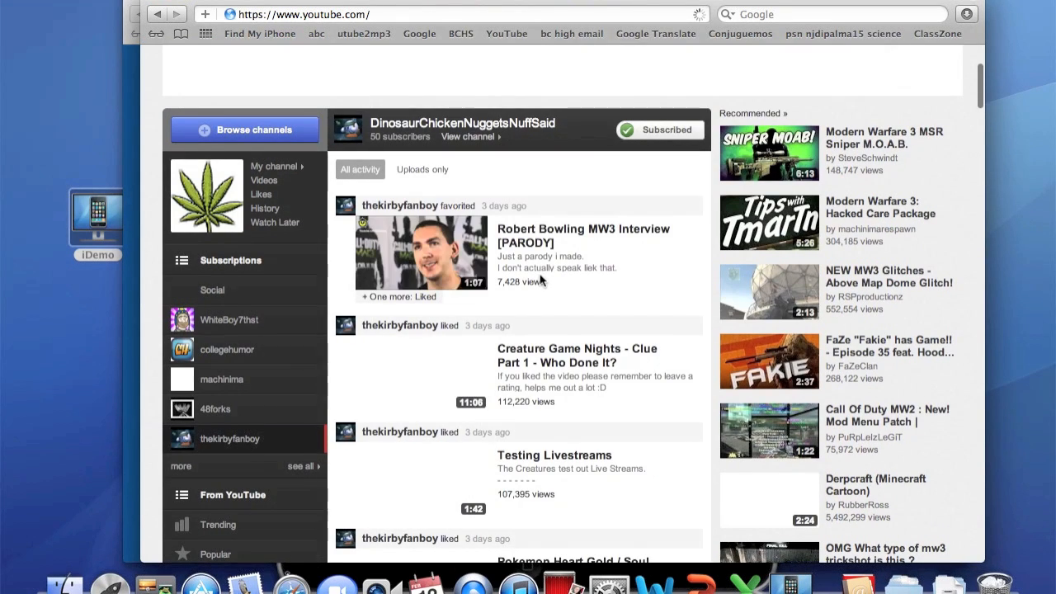
left_click(582, 235)
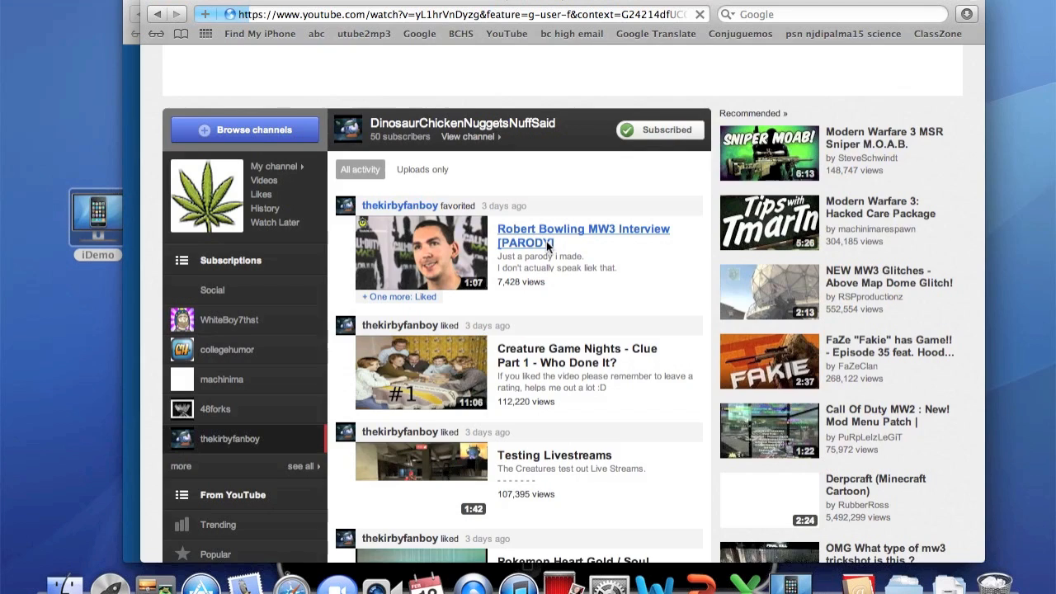
left_click(583, 235)
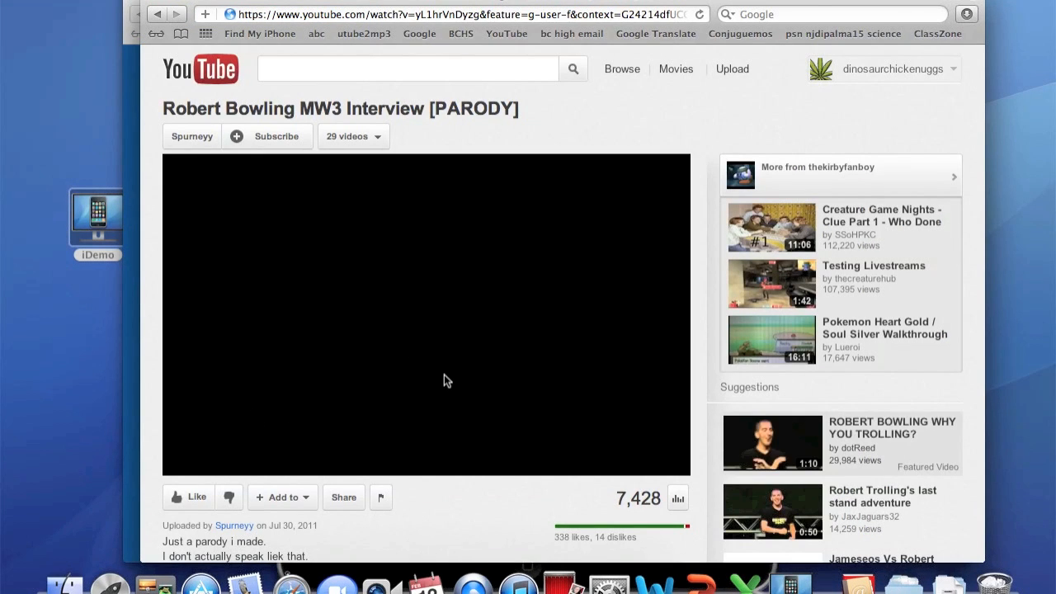
mouse_move(289, 408)
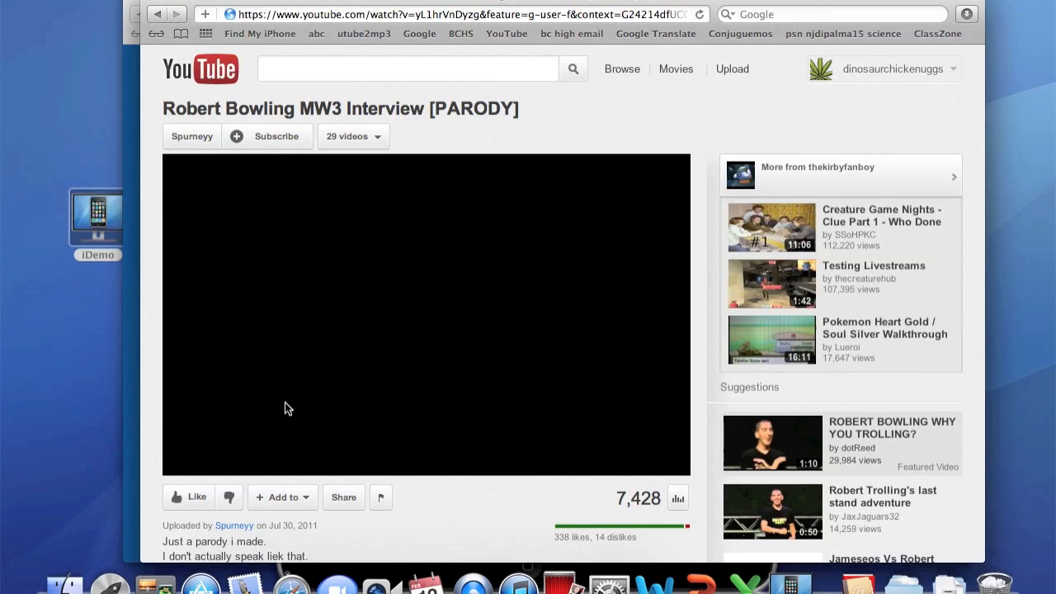
mouse_move(428, 541)
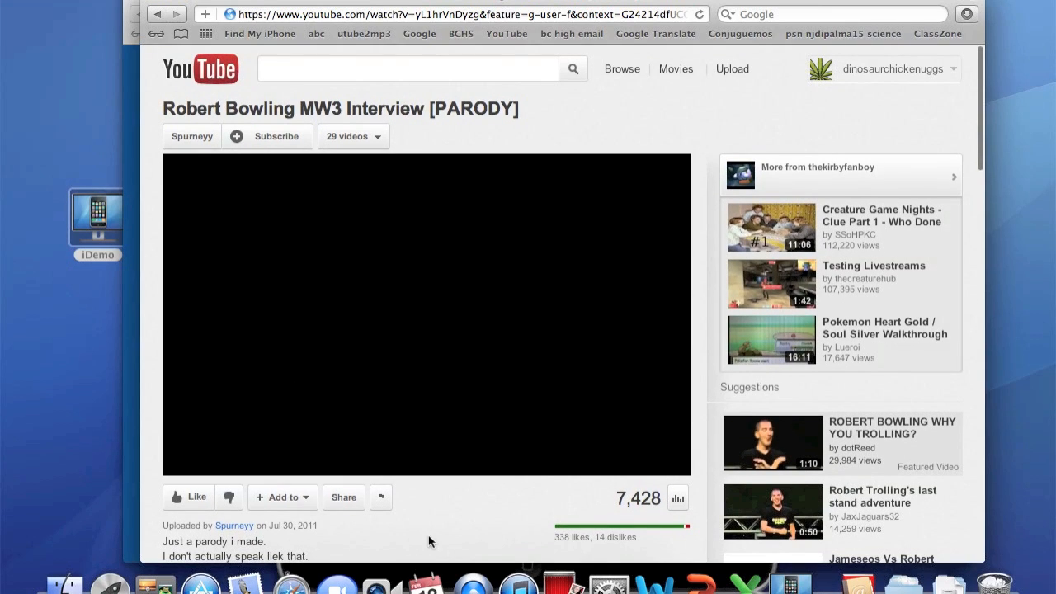
mouse_move(513, 379)
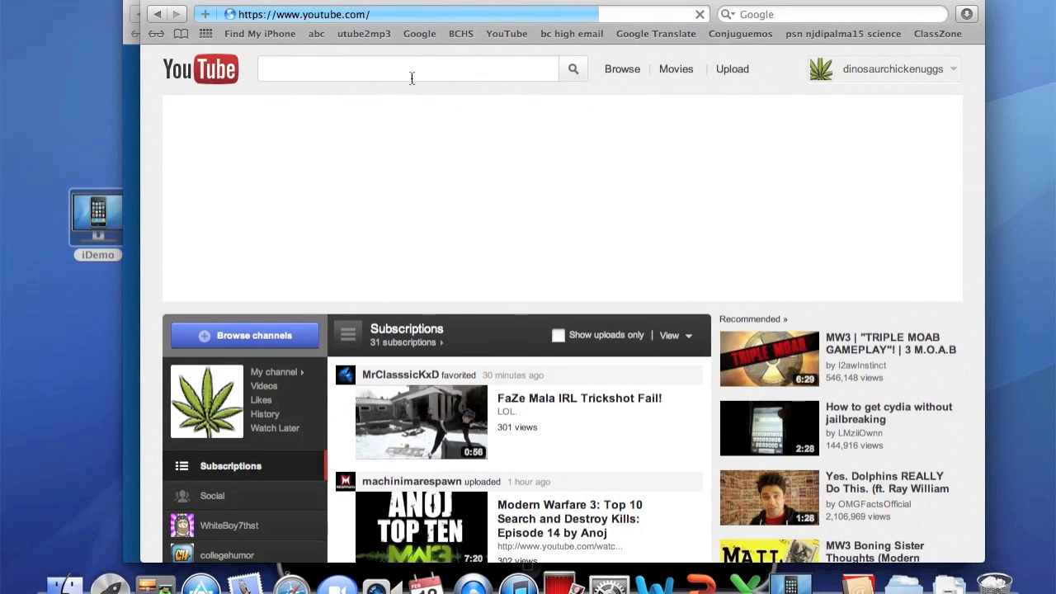
- Search YouTube for 'mw3 moab' and start WhiteBoy7thst's 'MW3 MOAB!' video playing
type("mw3")
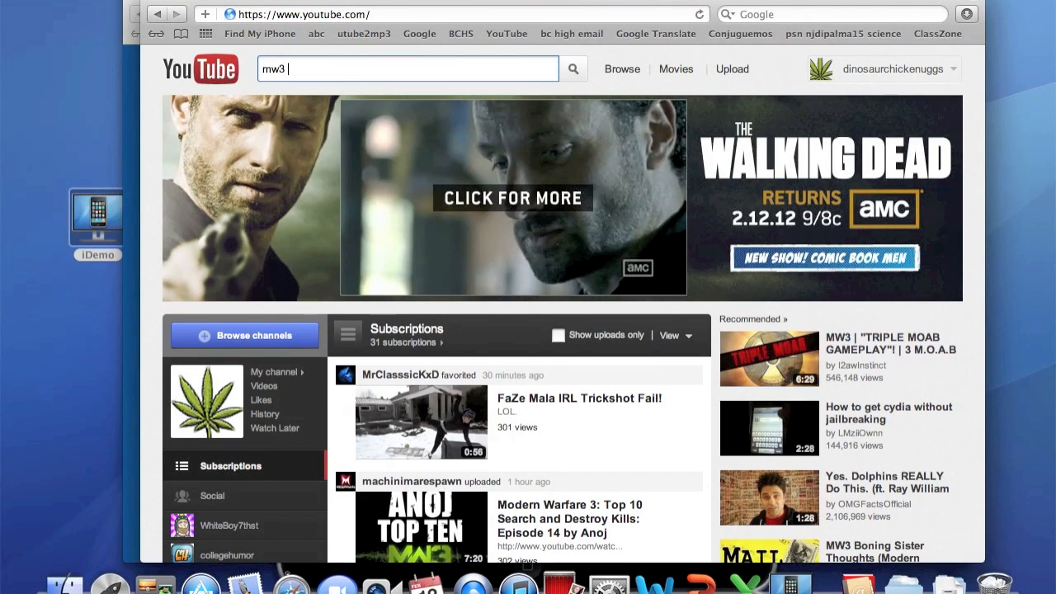
type("moab")
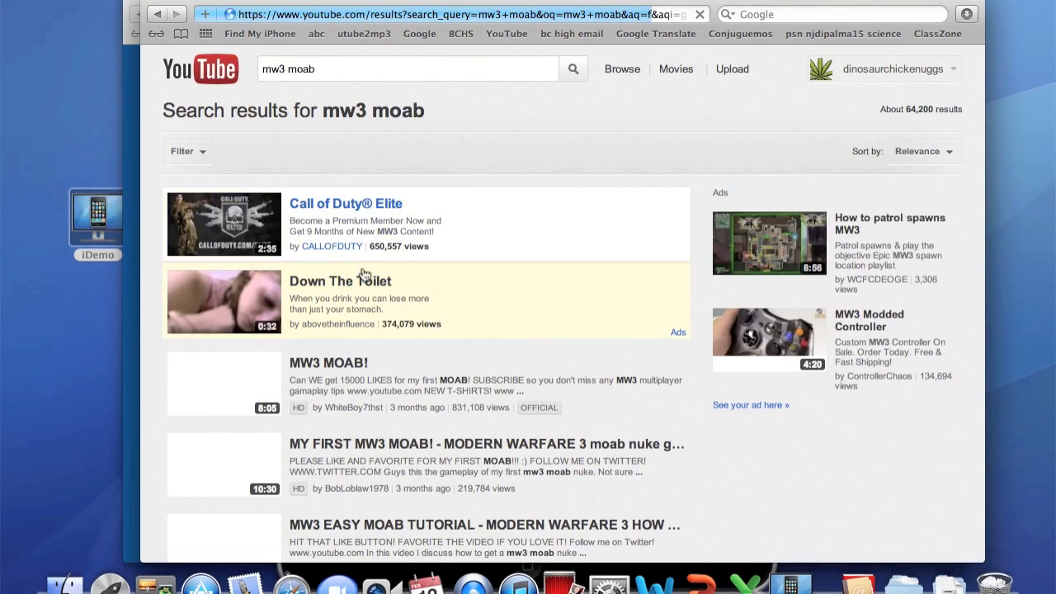
left_click(328, 363)
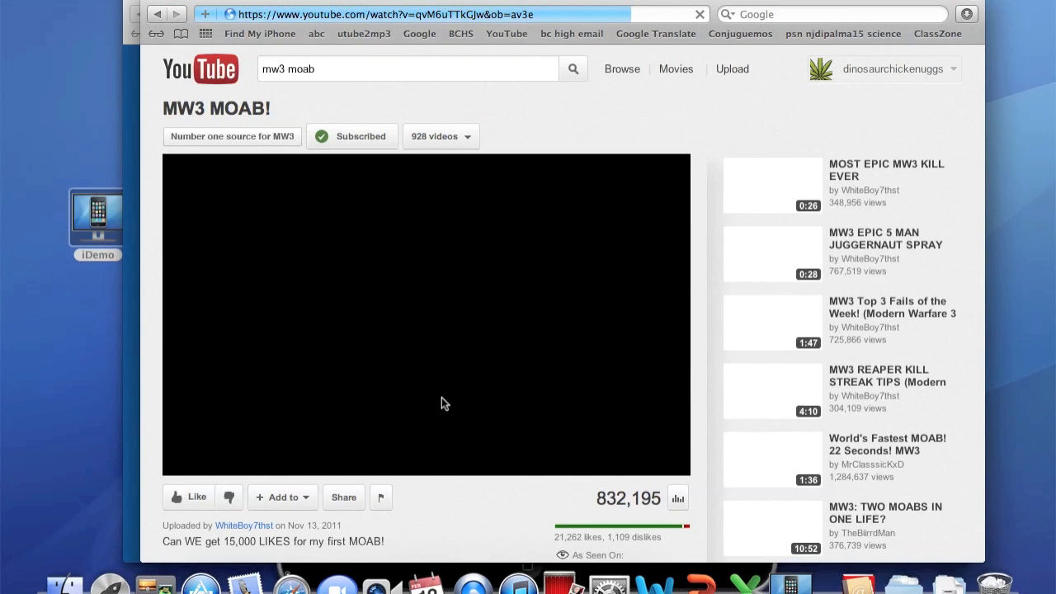
left_click(426, 314)
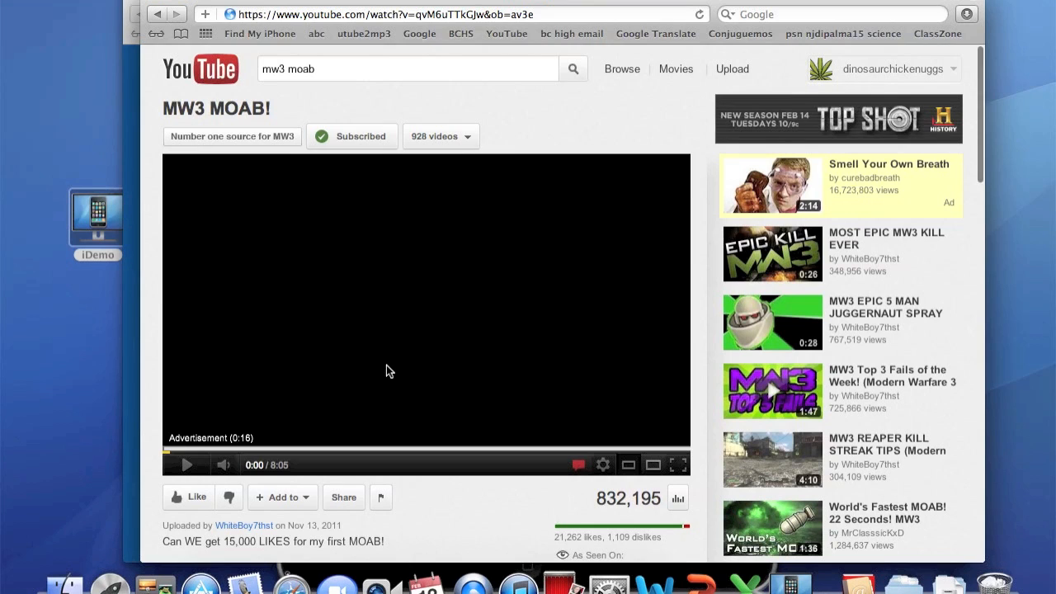
mouse_move(288, 422)
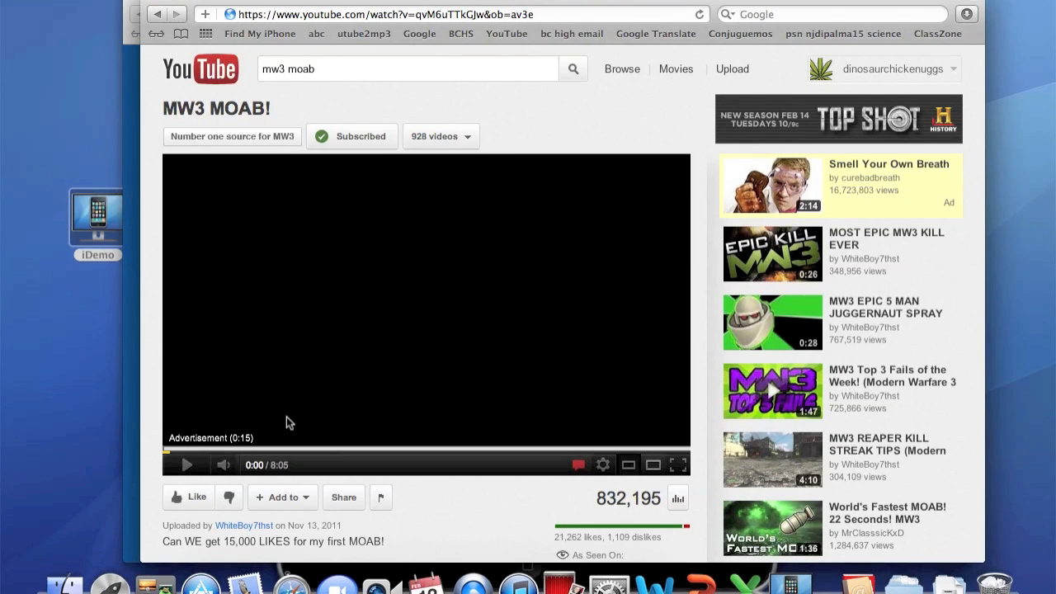
left_click(186, 464)
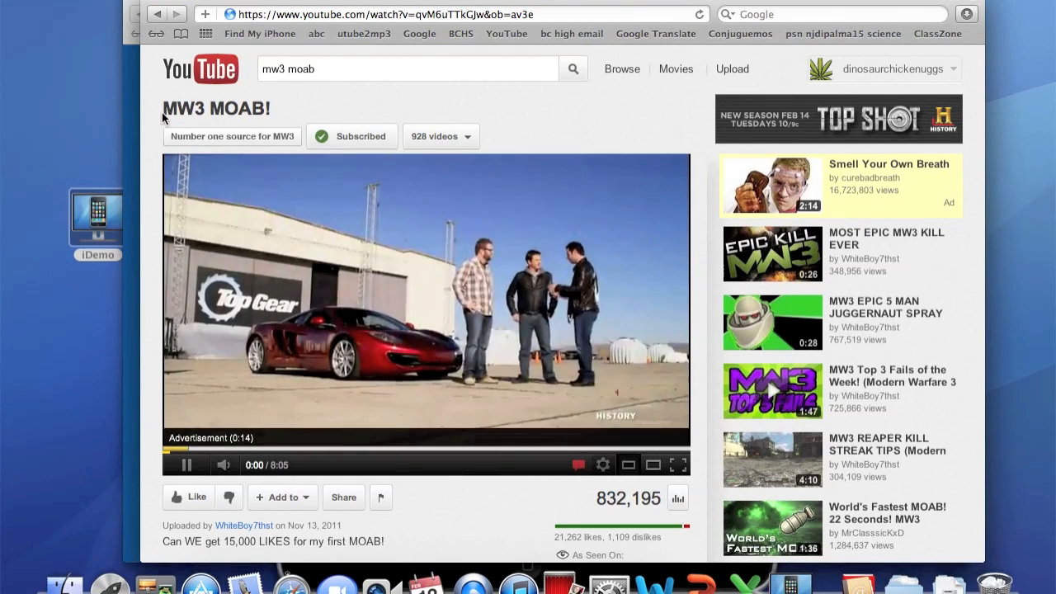